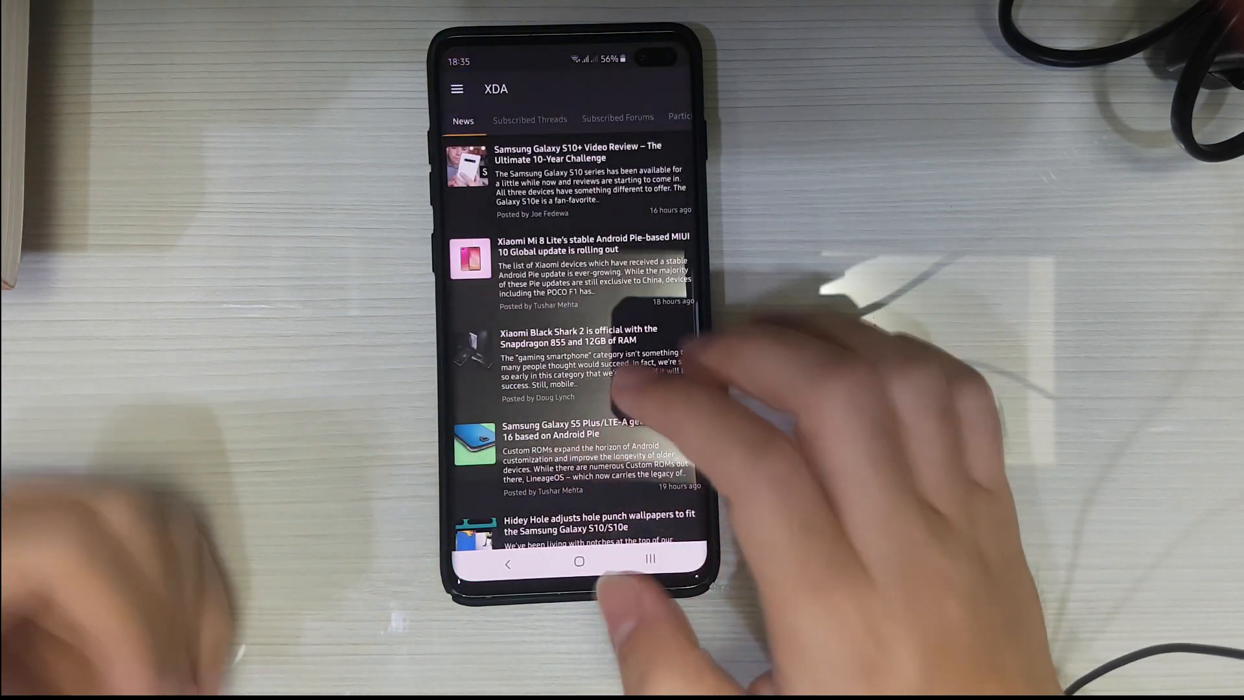
Open the S10+ No Deep Sleep thread from the XDA News feed at page 6.
left_click(530, 119)
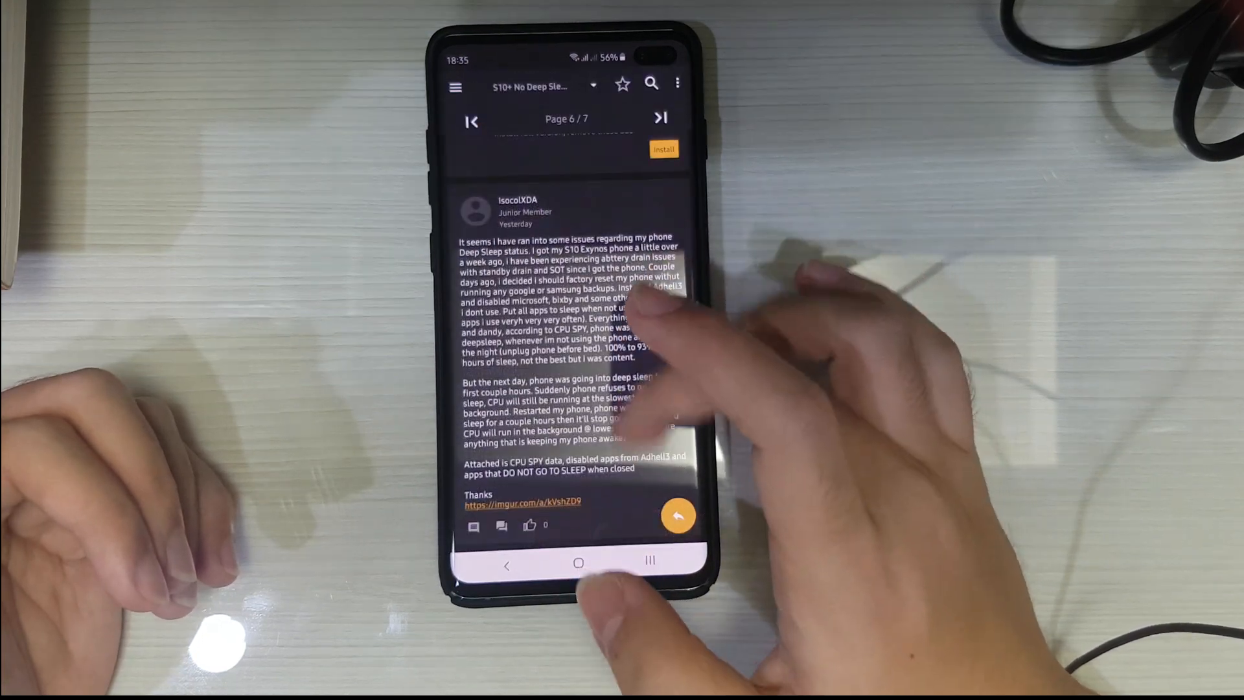
Scroll through page 6 replies until the thread reaches page 7 of 7.
scroll("up", 3)
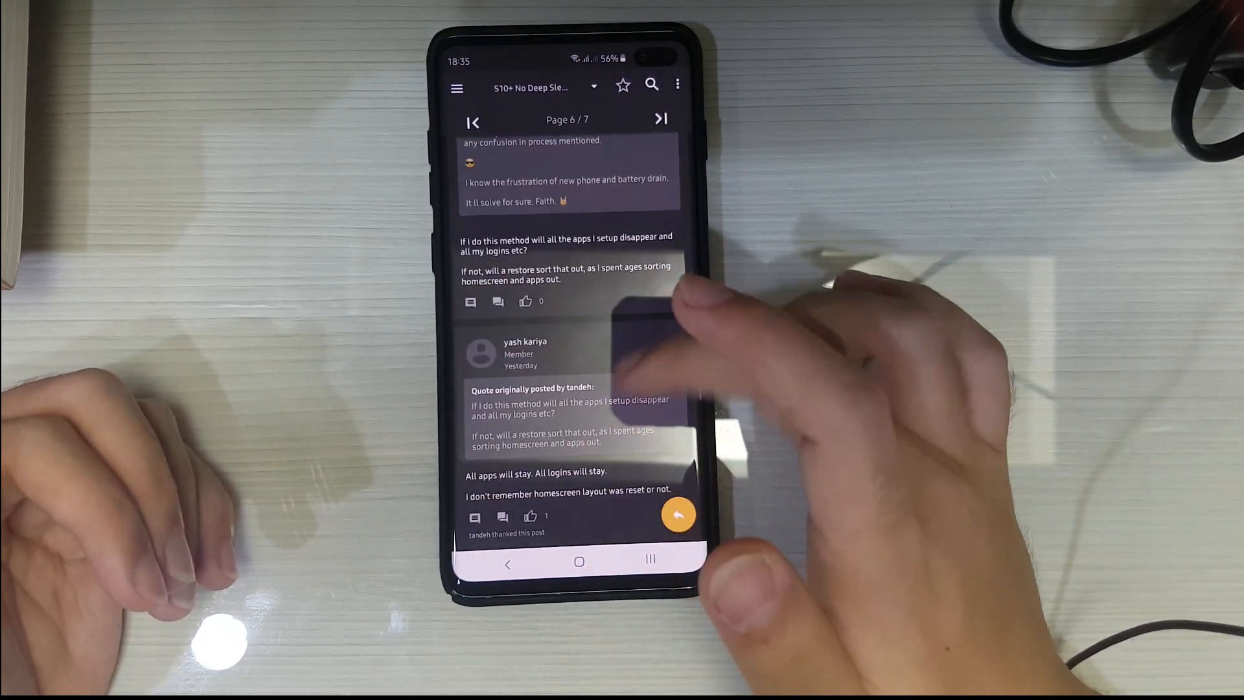
scroll("up", 3)
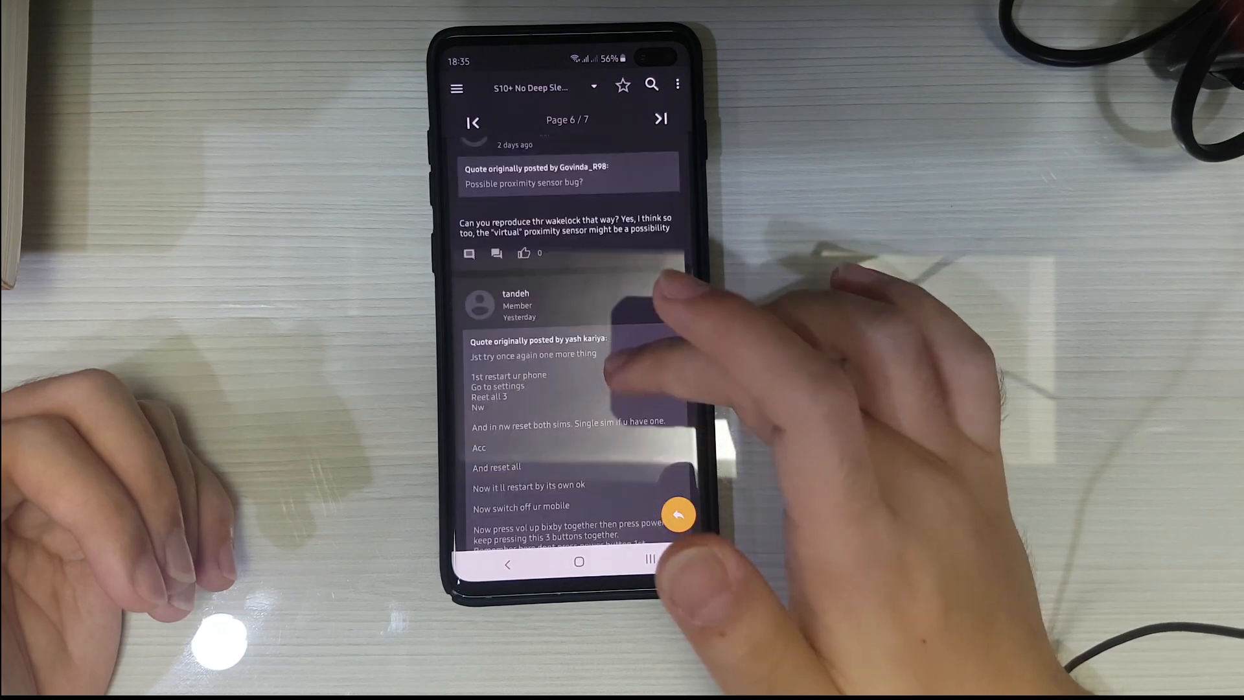
scroll("up", 3)
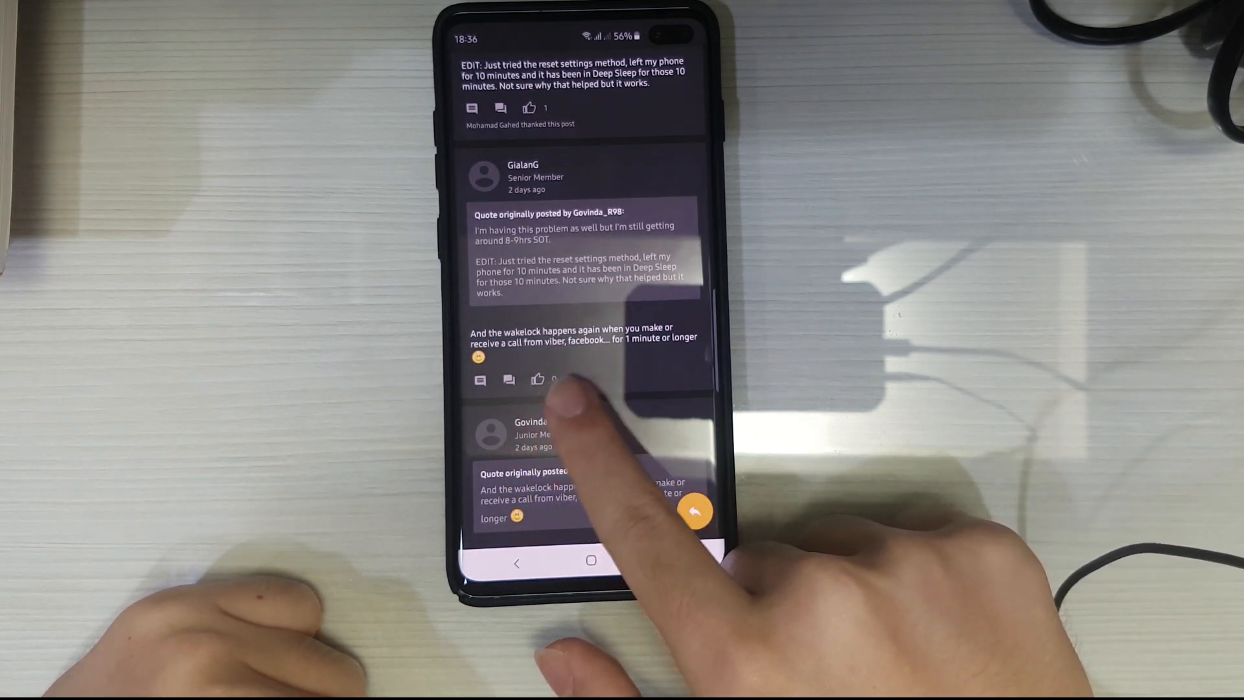
scroll("up", 3)
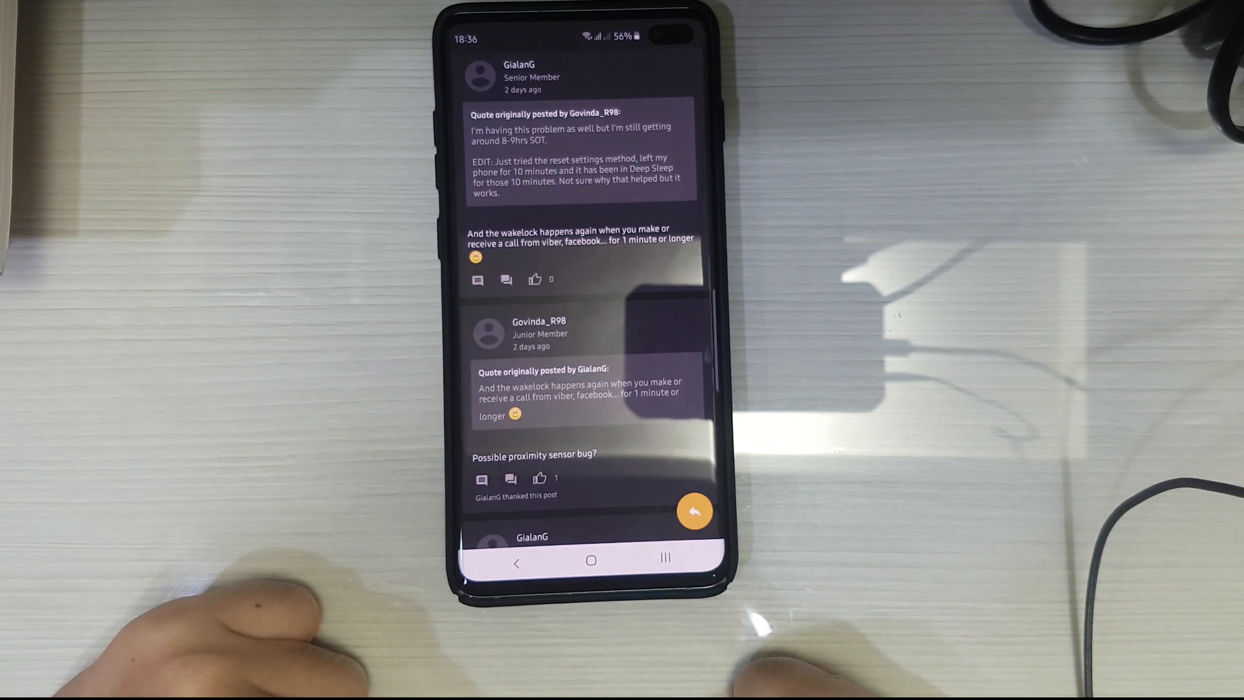
scroll("down", 3)
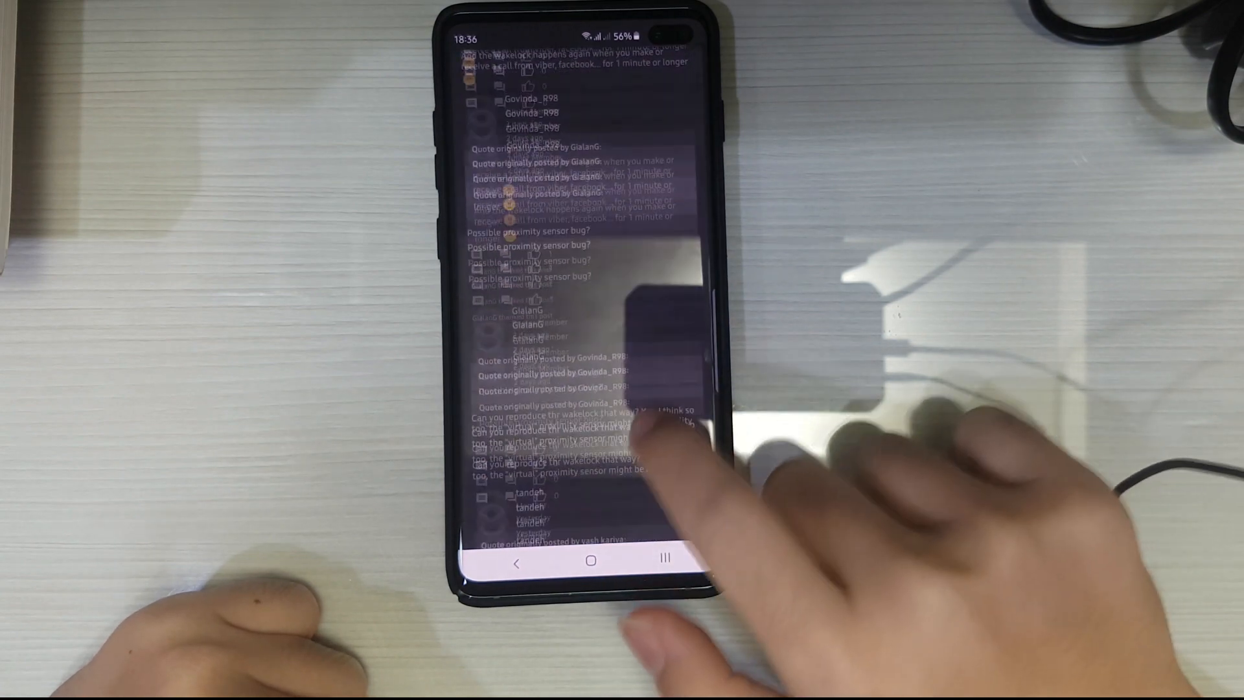
scroll("up", 3)
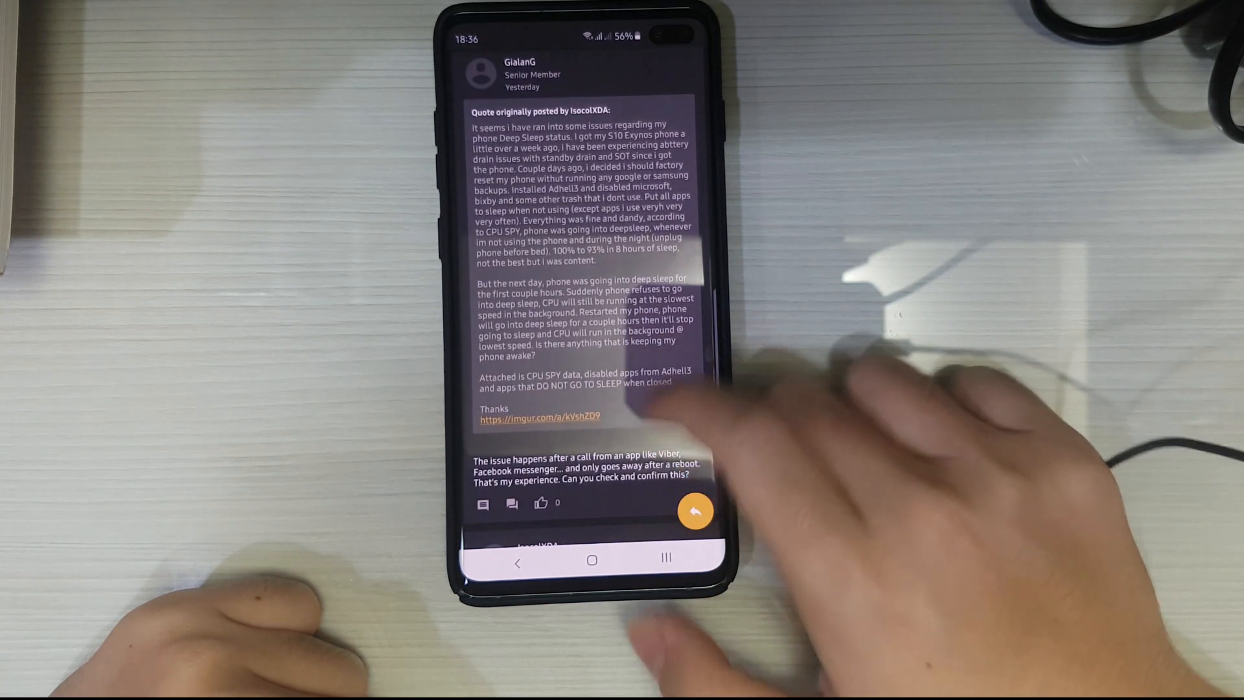
scroll("down", 3)
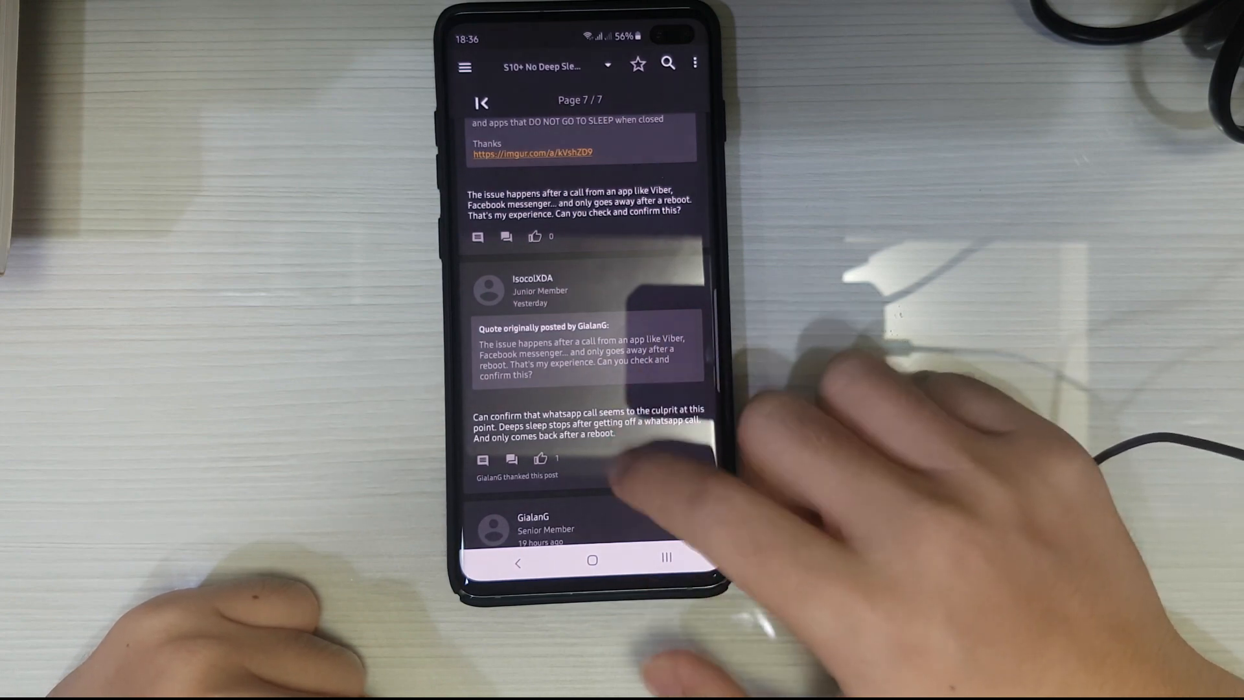
Scroll page 7 to the replies saying WhatsApp and VoIP calls block deep sleep.
scroll("up", 3)
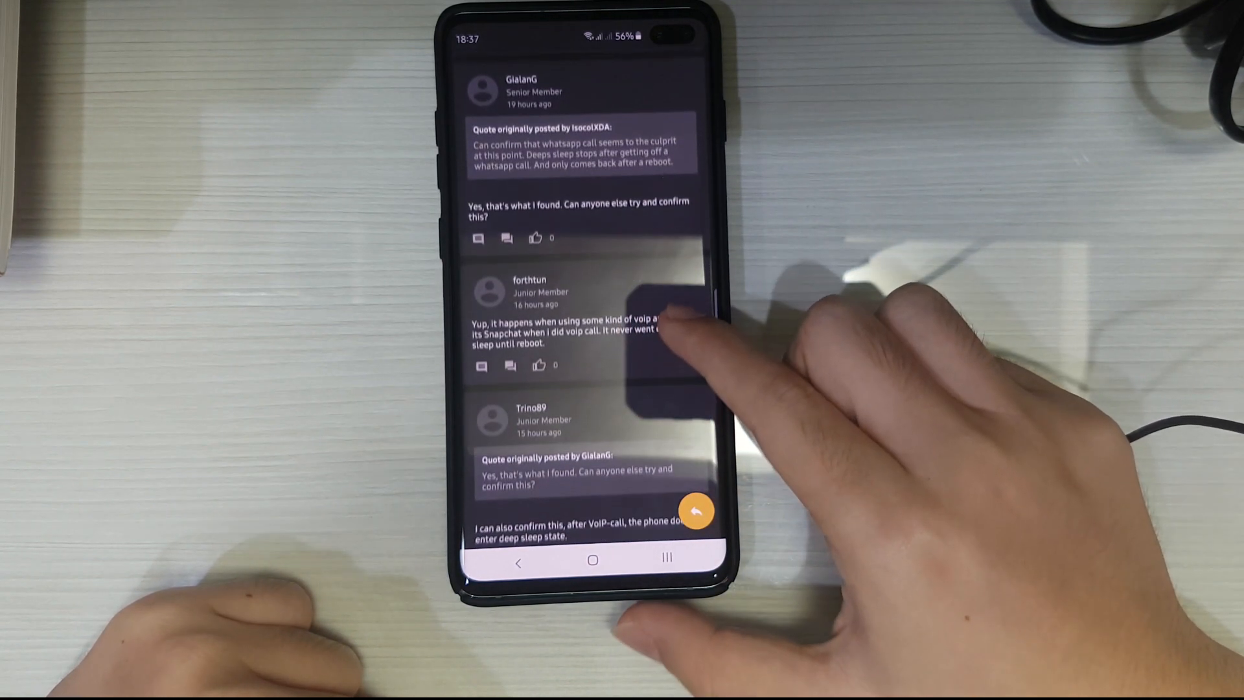
scroll("up", 3)
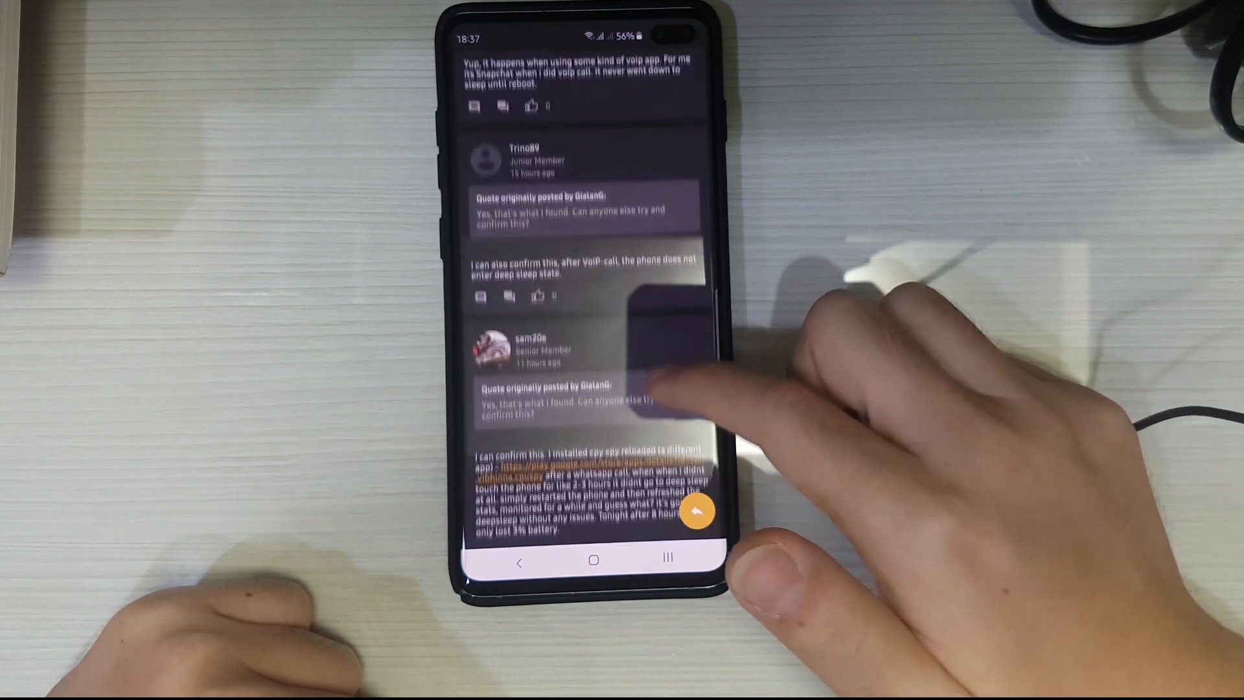
scroll("up", 3)
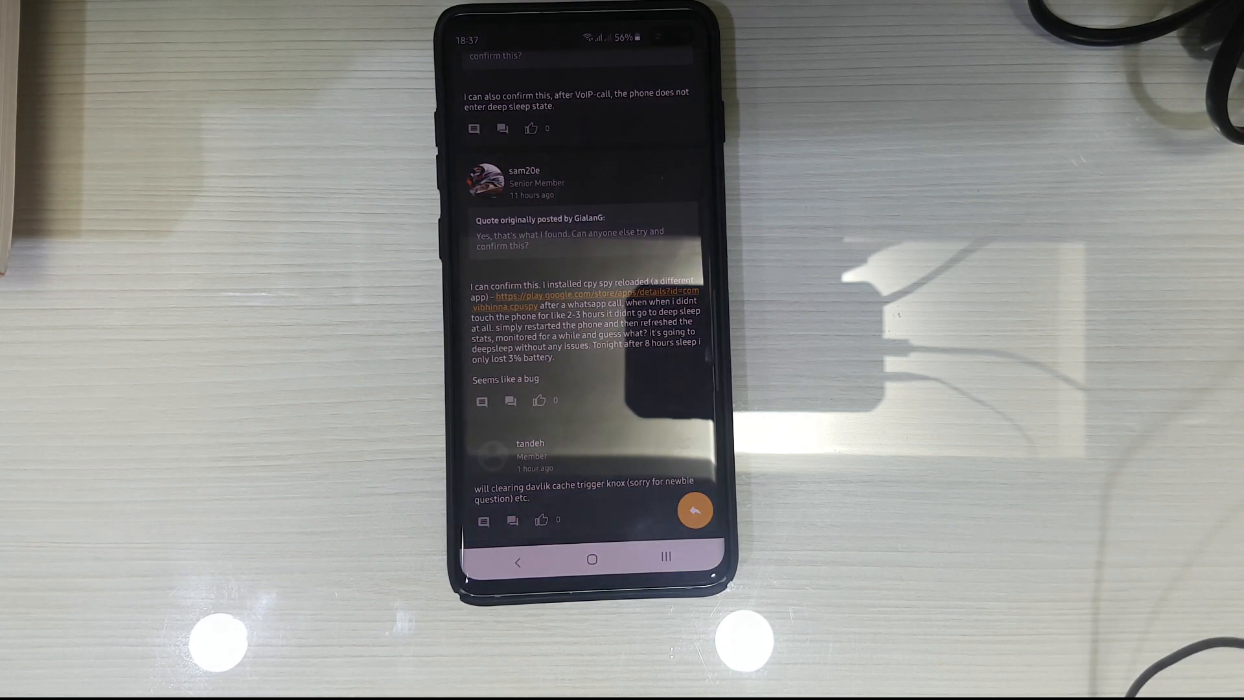
Look back through the page-7 replies, then exit XDA to the home screen.
scroll("up", 3)
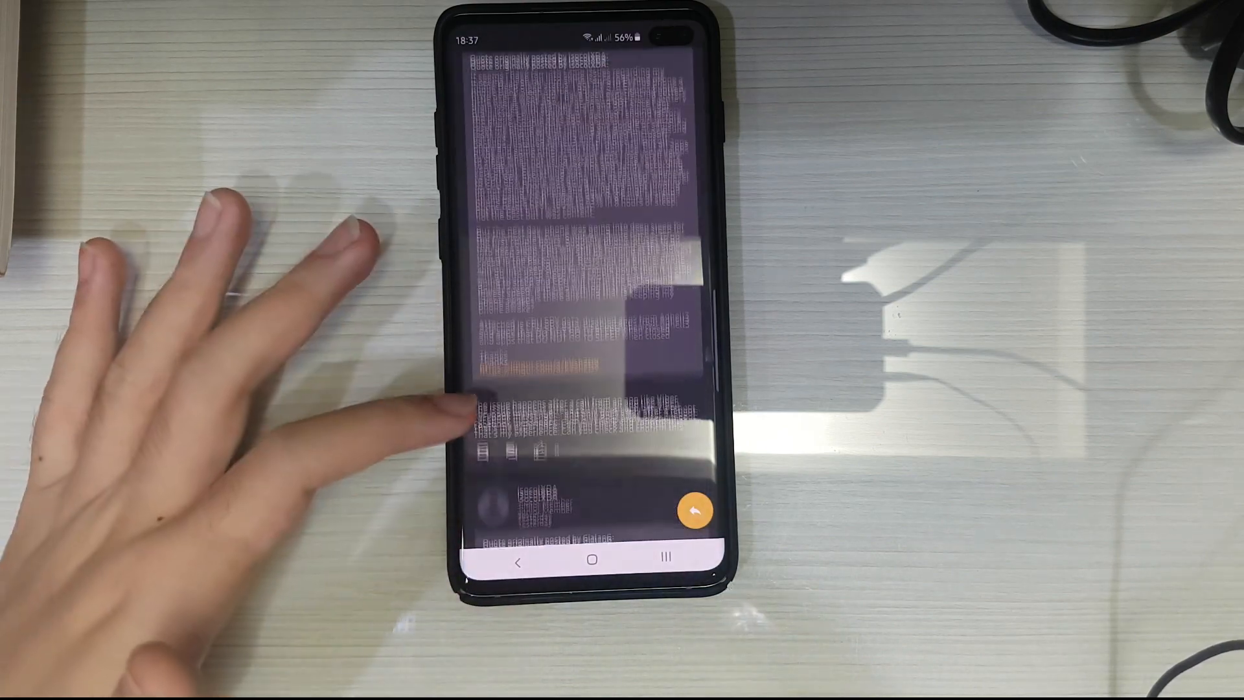
scroll("down", 3)
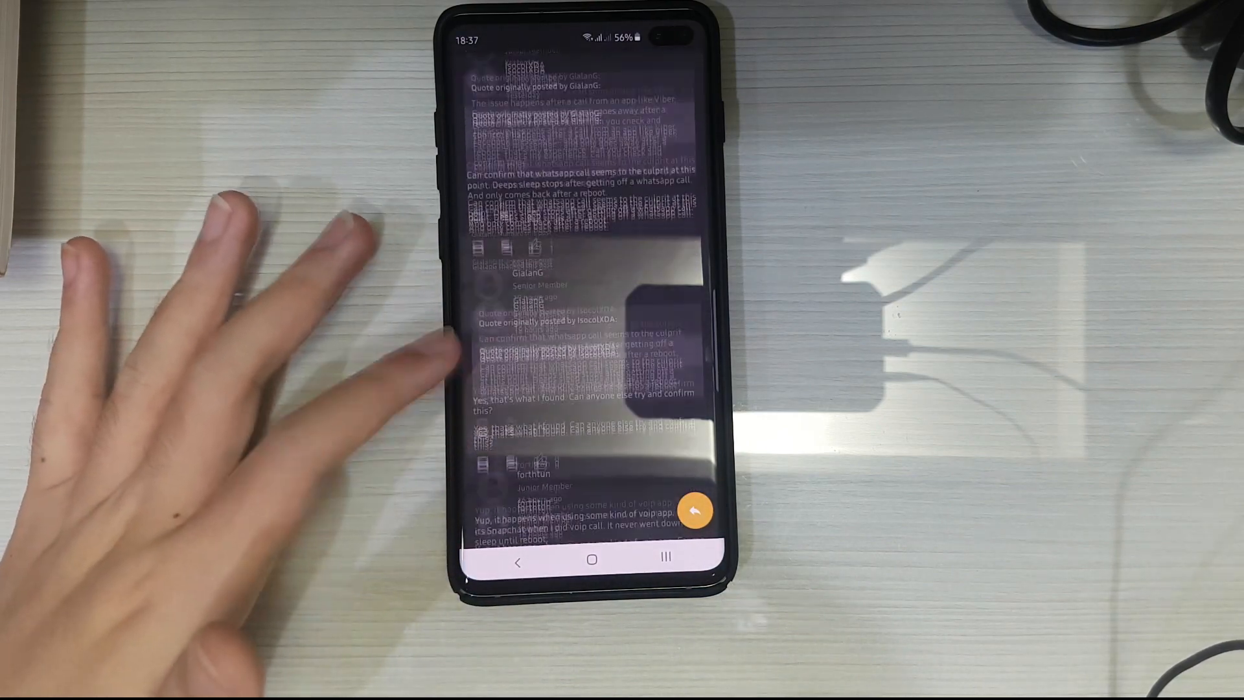
scroll("up", 3)
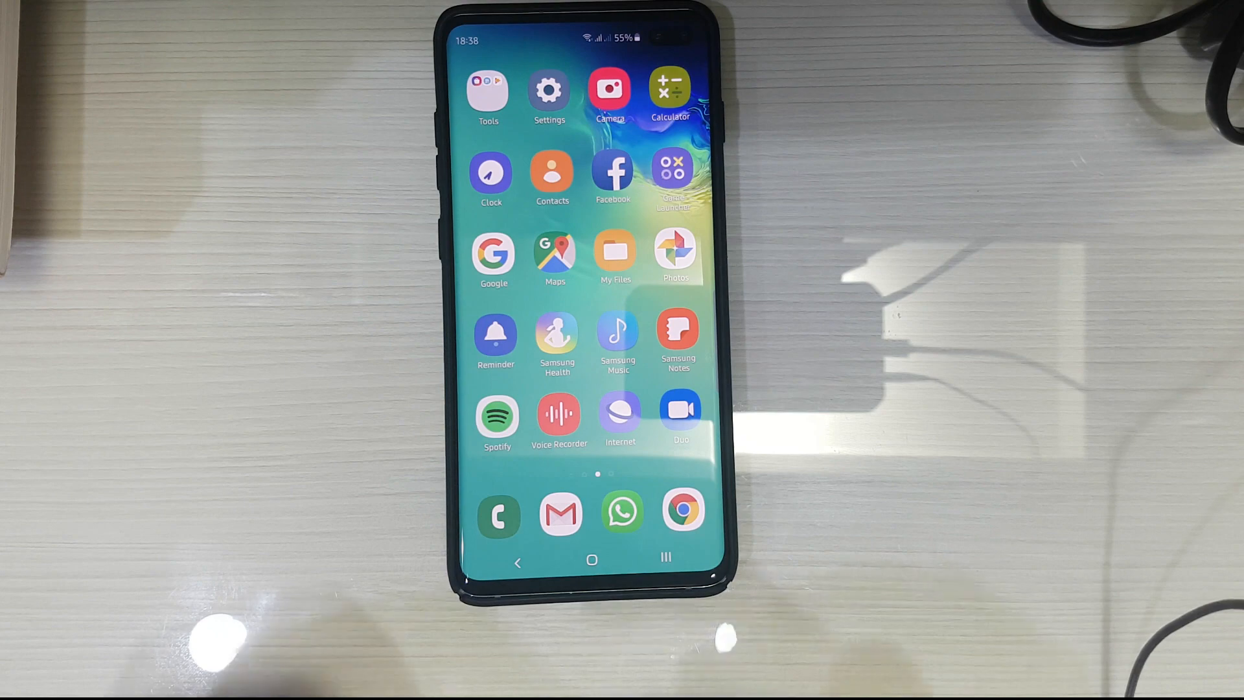
Launch Samsung Members and reach its Send feedback page.
scroll("left", 3)
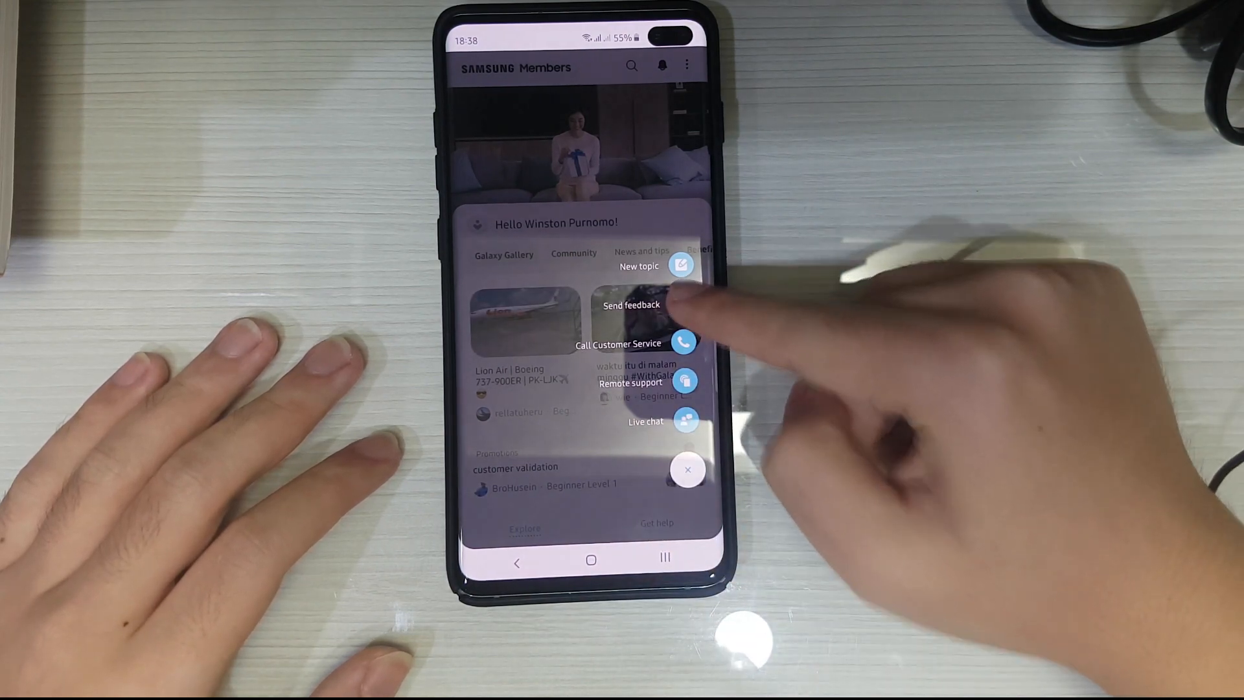
left_click(630, 304)
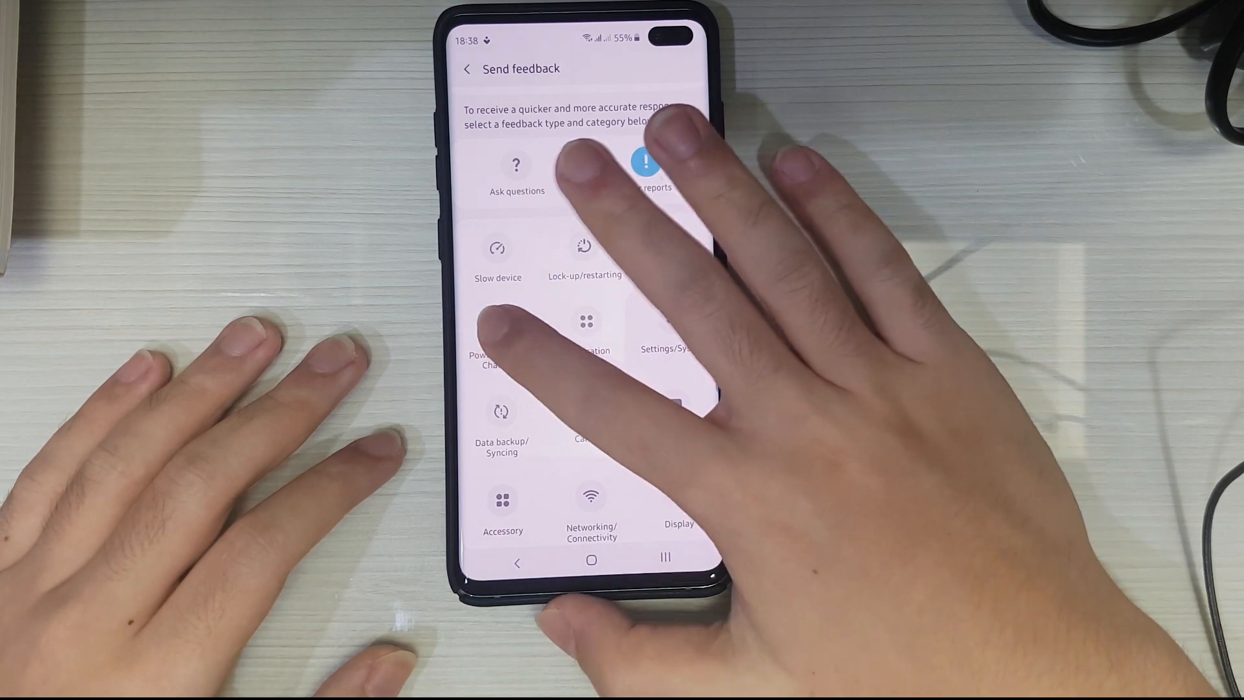
Report a Power/Battery/Charging error occurring Sometimes, then go to the home screen.
left_click(646, 164)
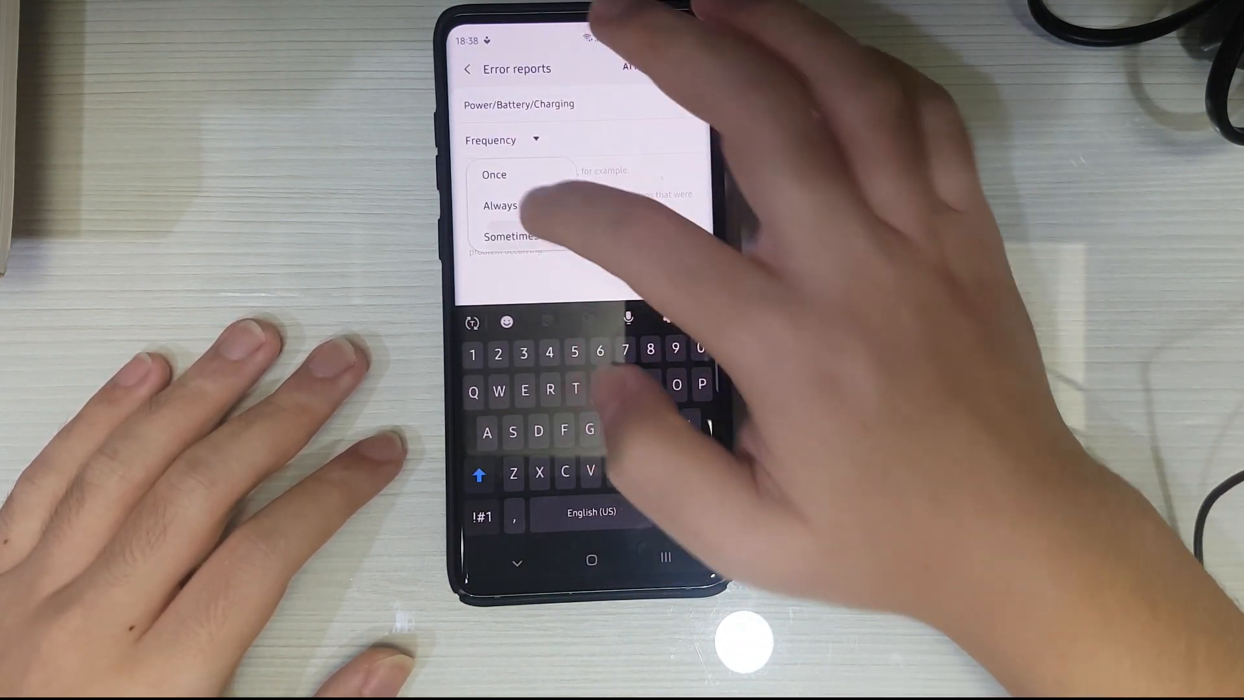
left_click(512, 236)
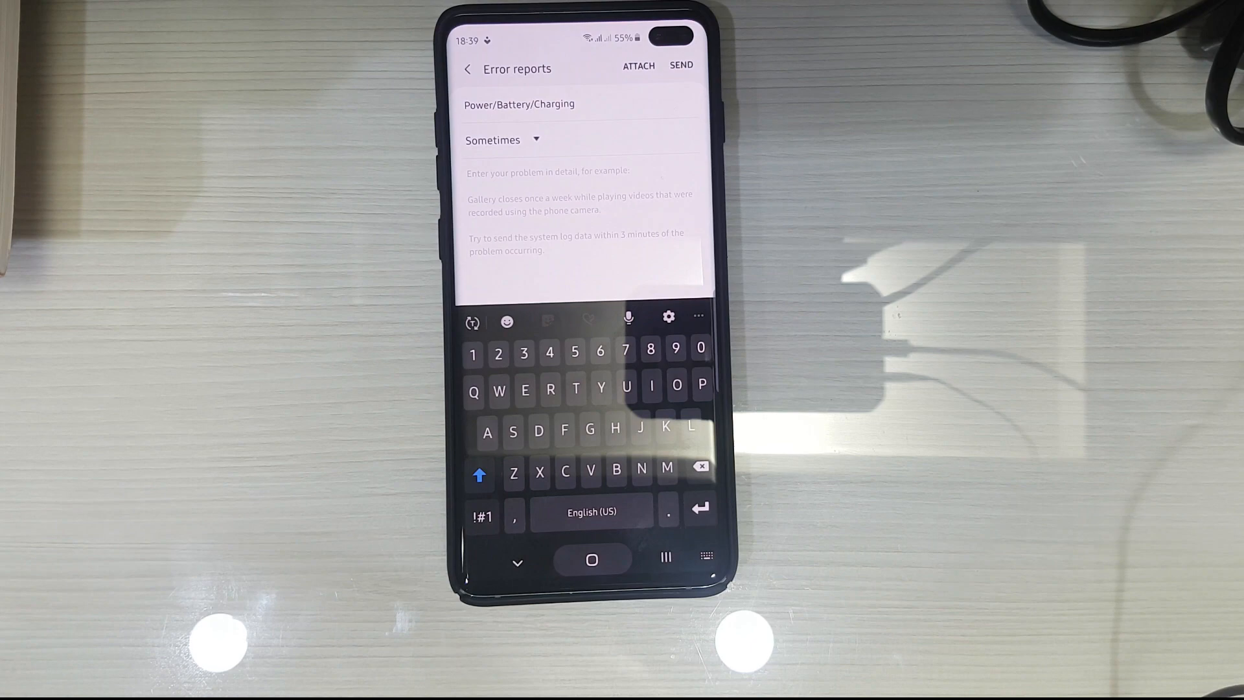
left_click(591, 563)
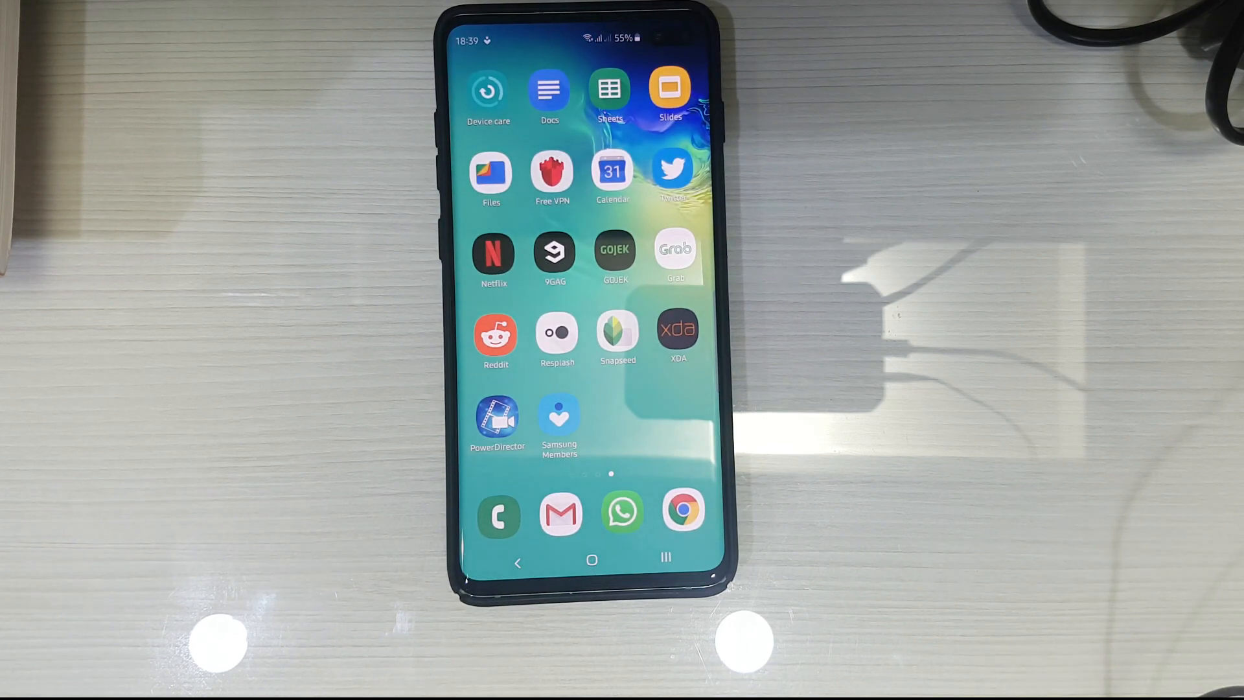